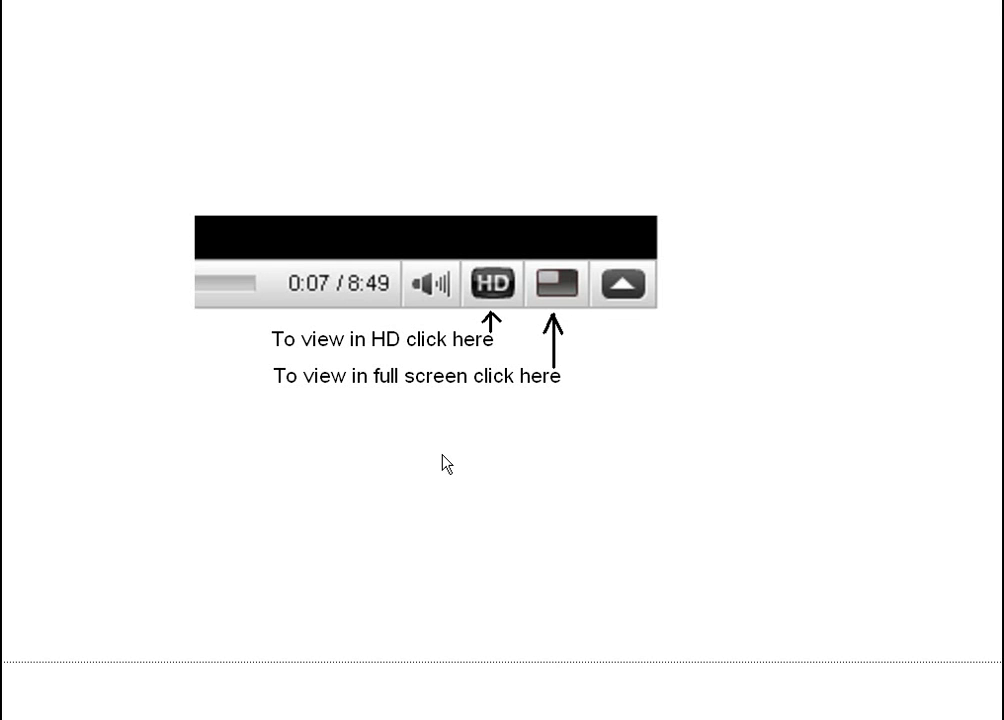
mouse_move(548, 292)
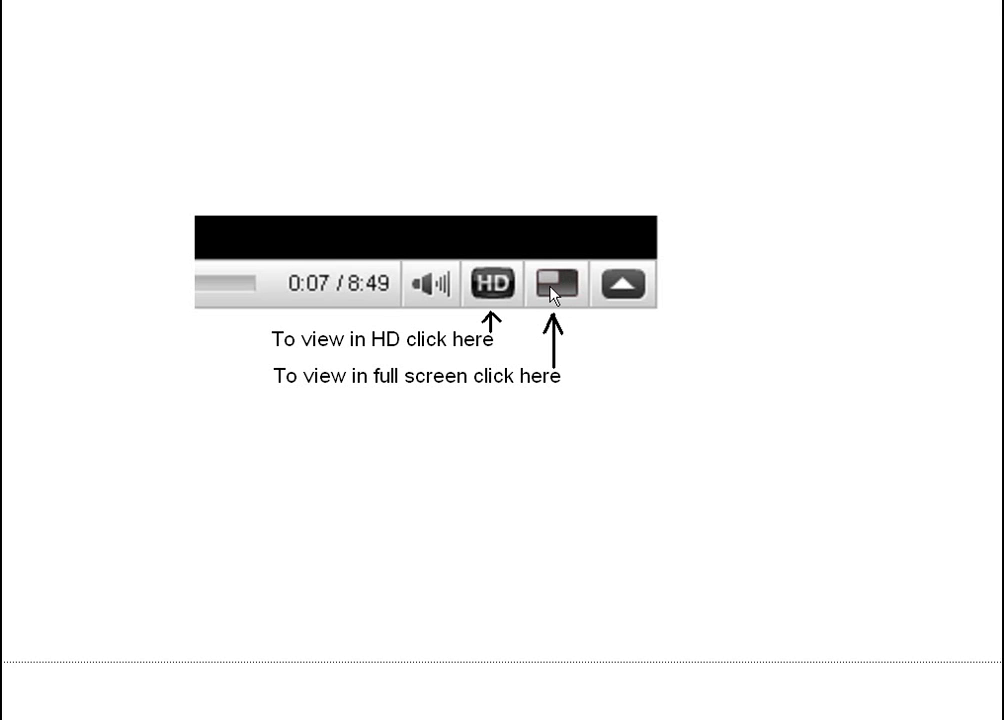
mouse_move(512, 290)
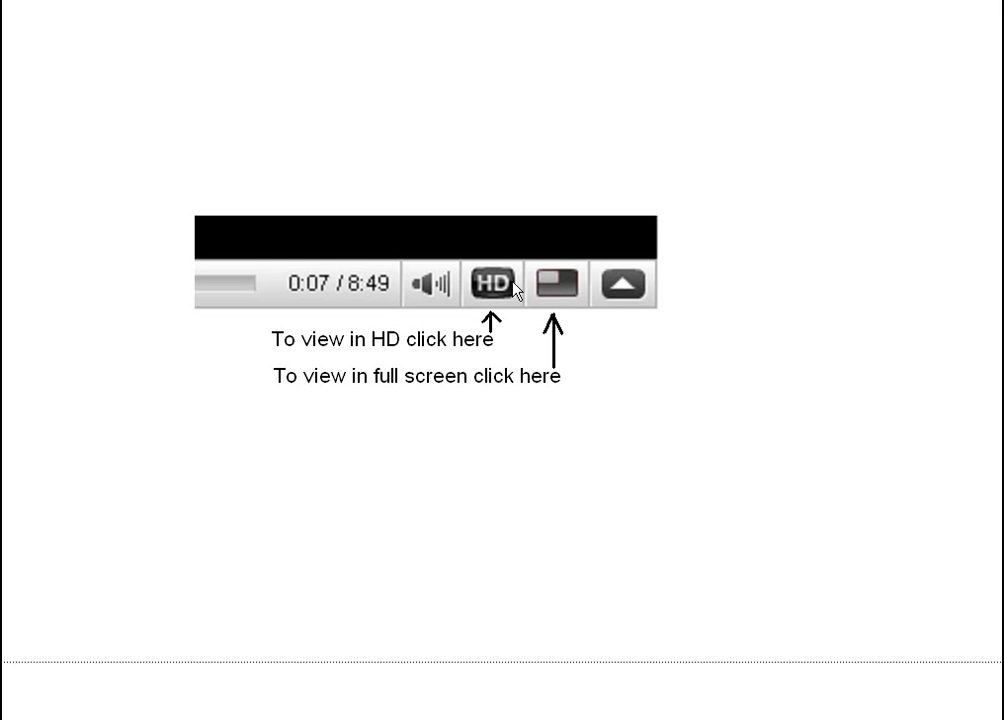
mouse_move(498, 292)
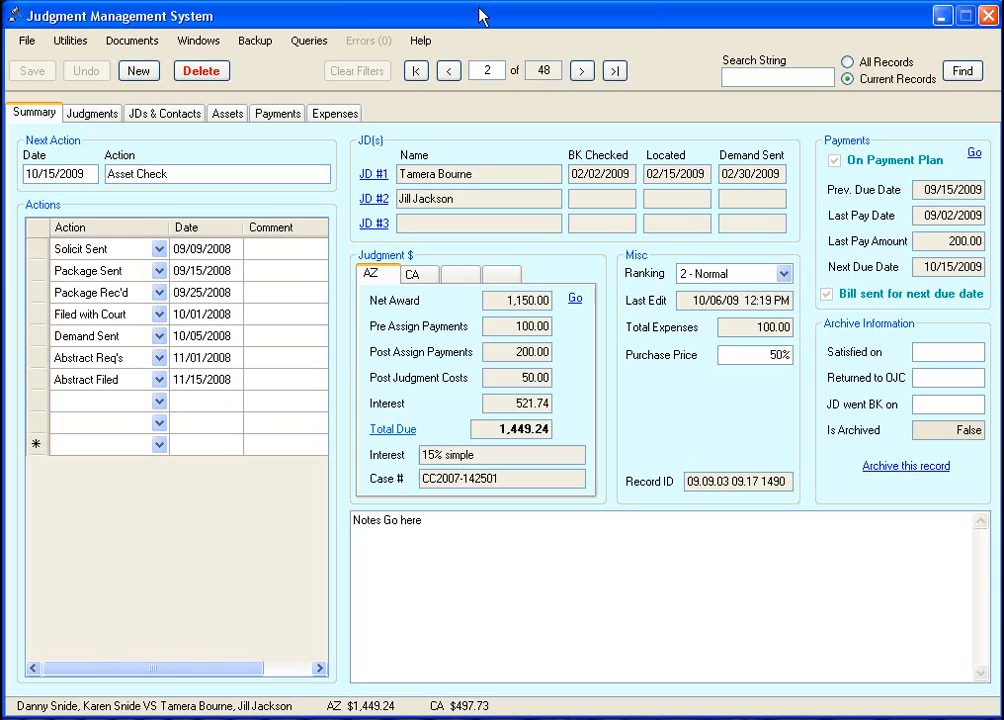
mouse_move(264, 248)
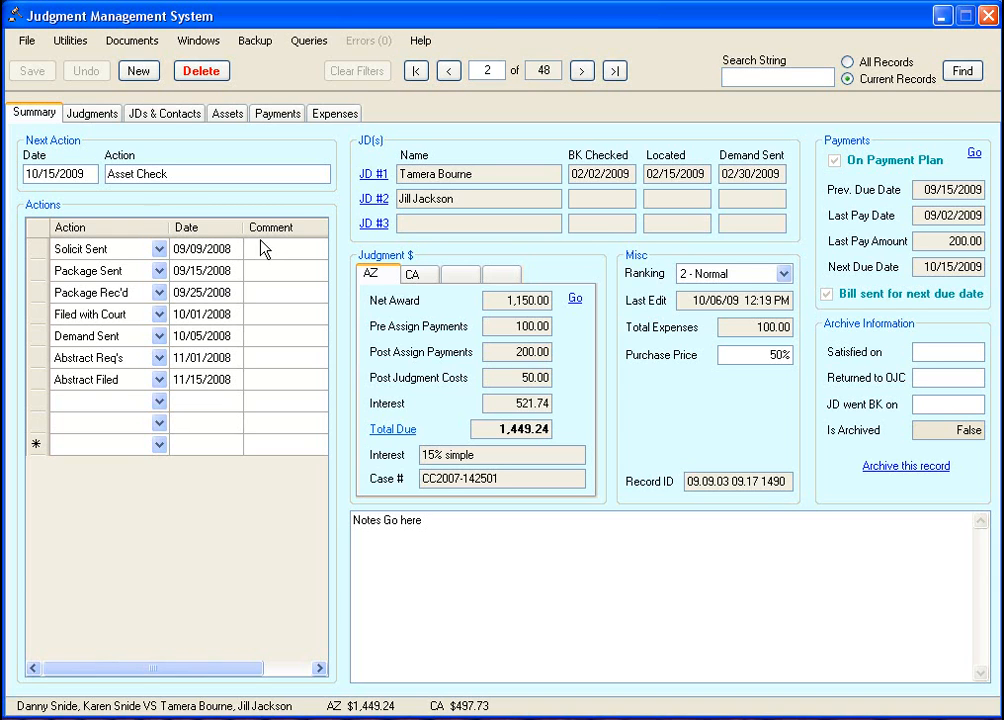
mouse_move(260, 264)
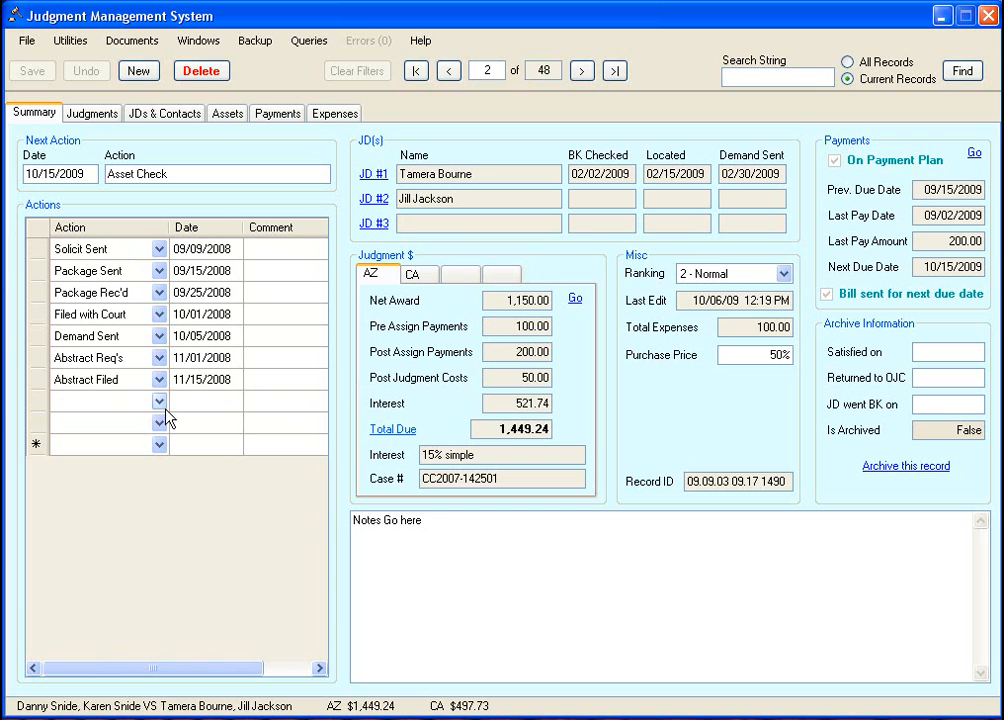
Bring up the Action Management window from the Windows > Actions List menu.
left_click(158, 400)
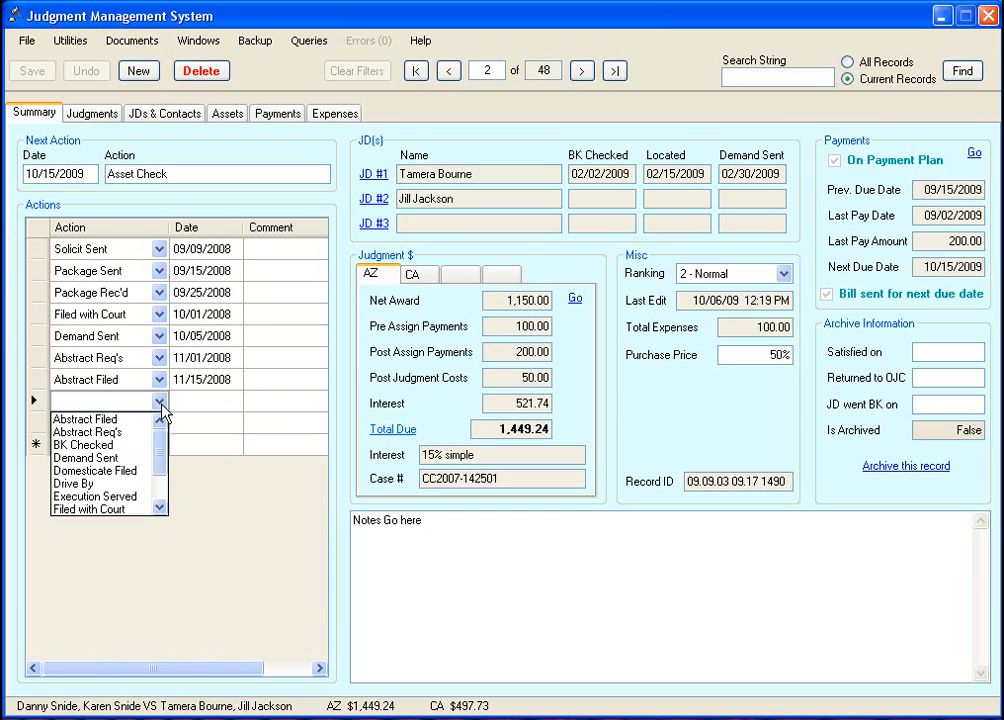
mouse_move(164, 444)
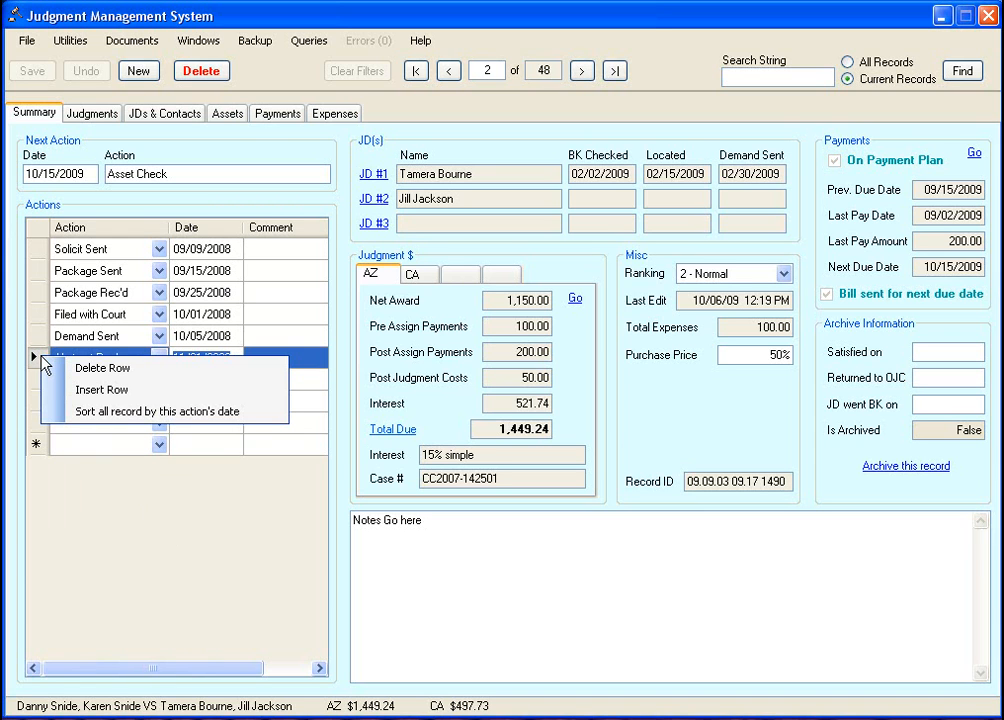
mouse_move(104, 368)
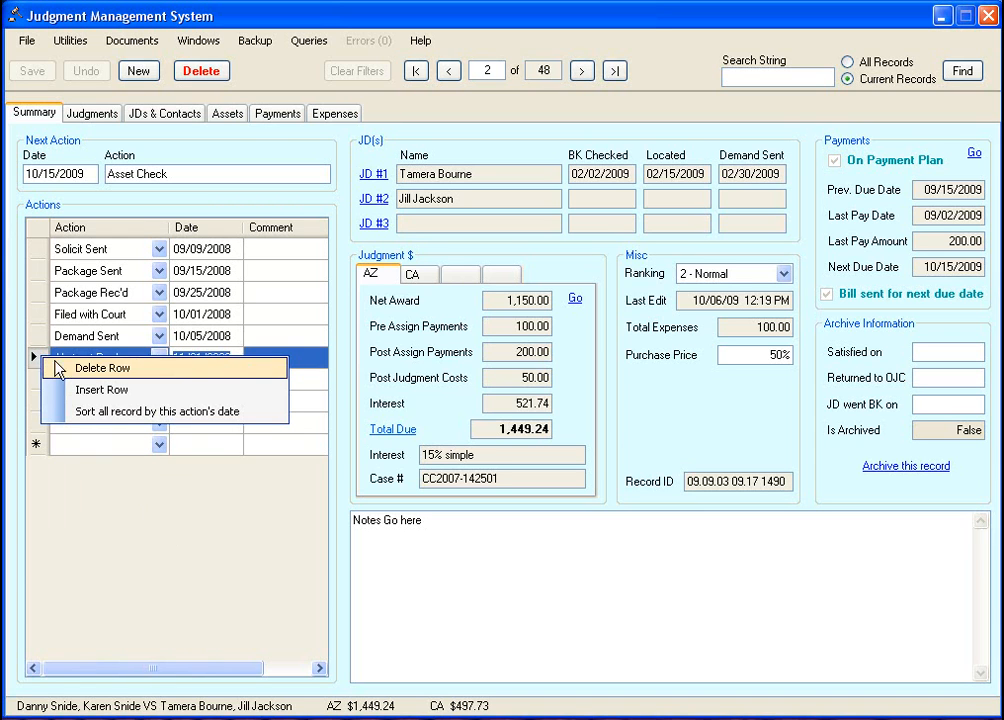
mouse_move(124, 412)
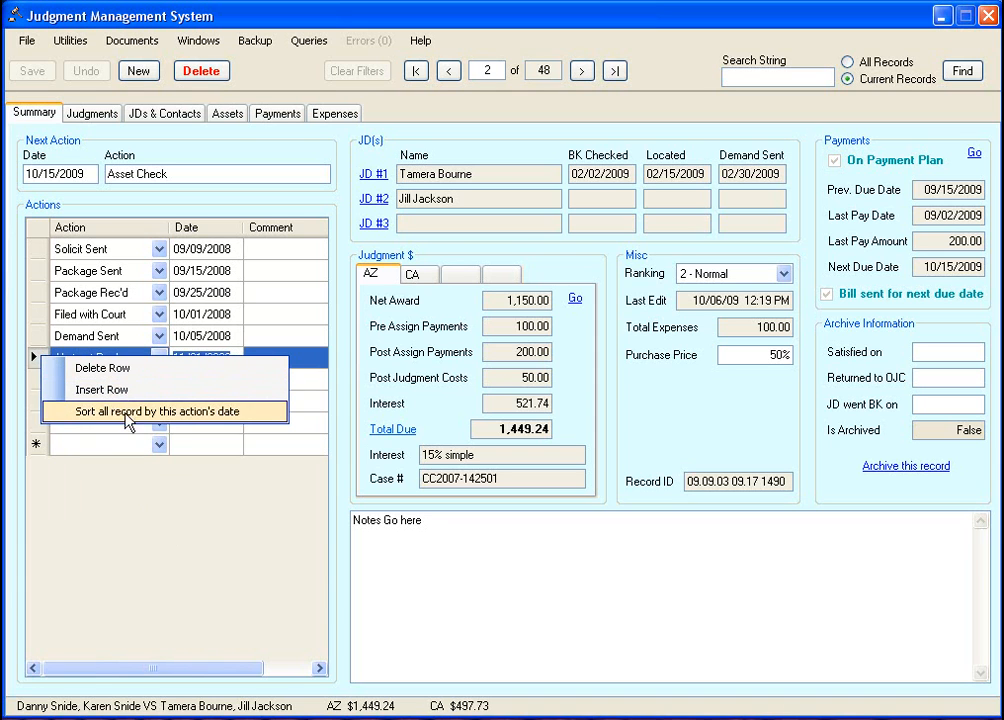
left_click(164, 412)
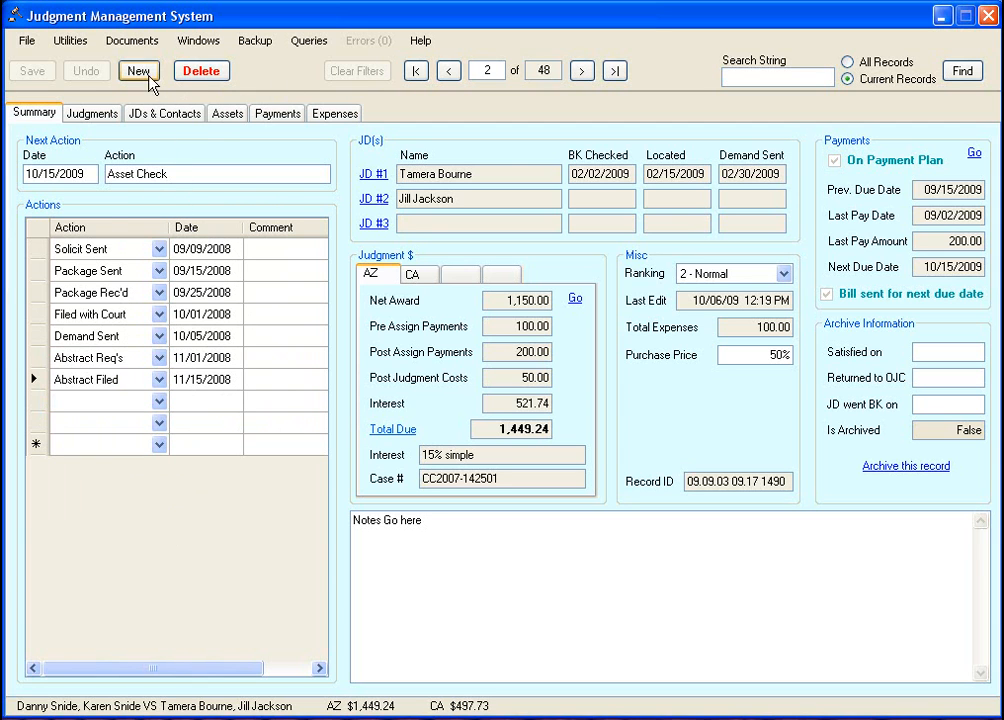
left_click(198, 40)
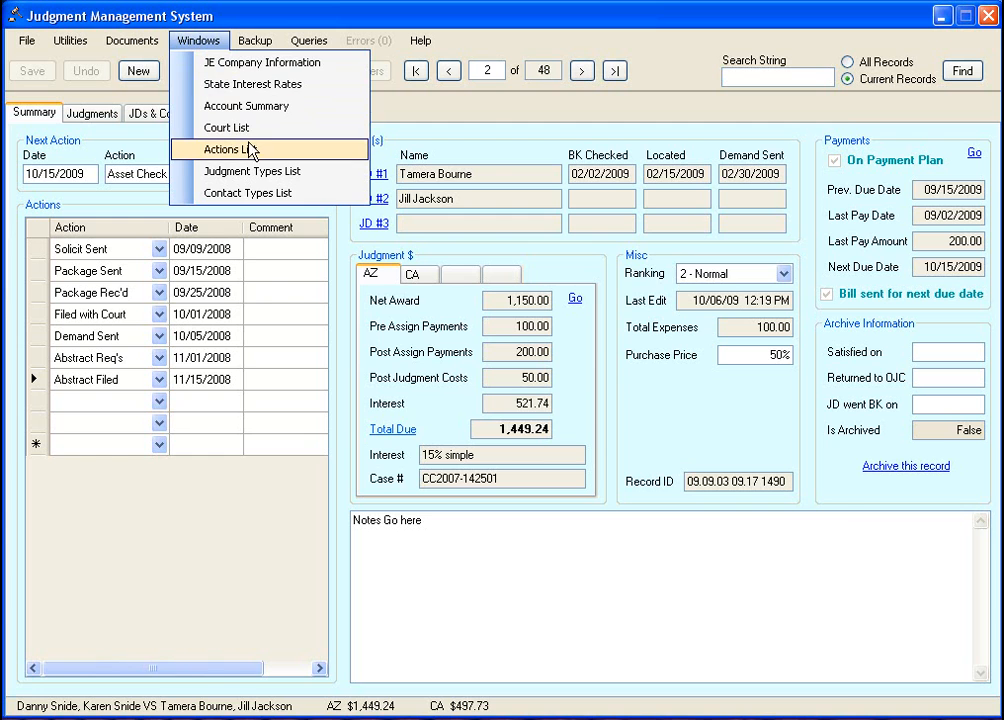
left_click(228, 148)
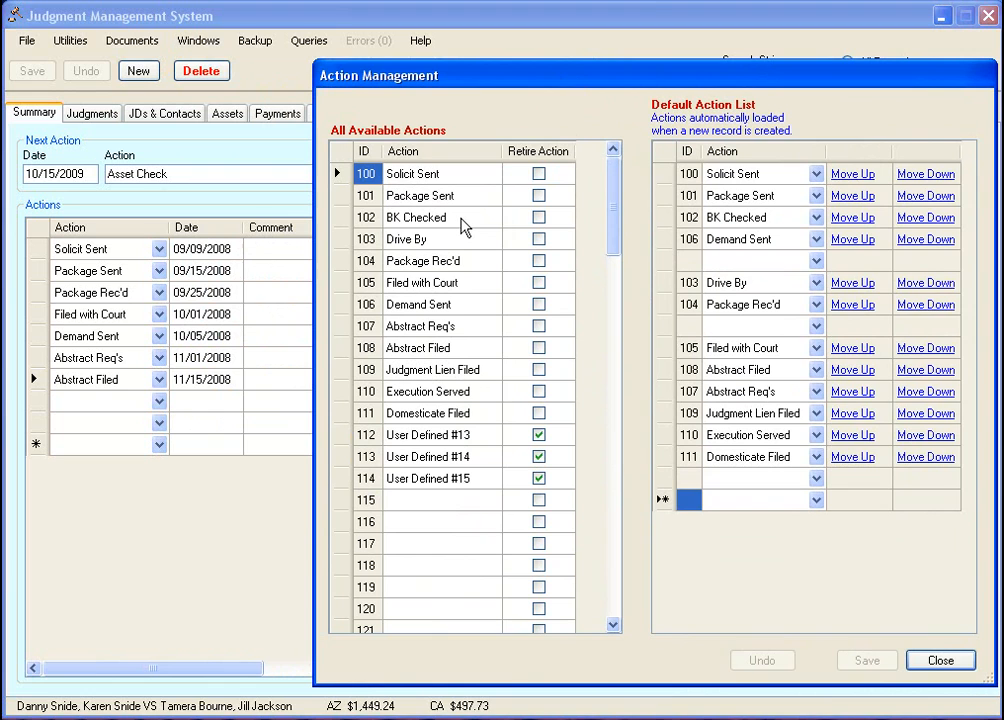
mouse_move(164, 356)
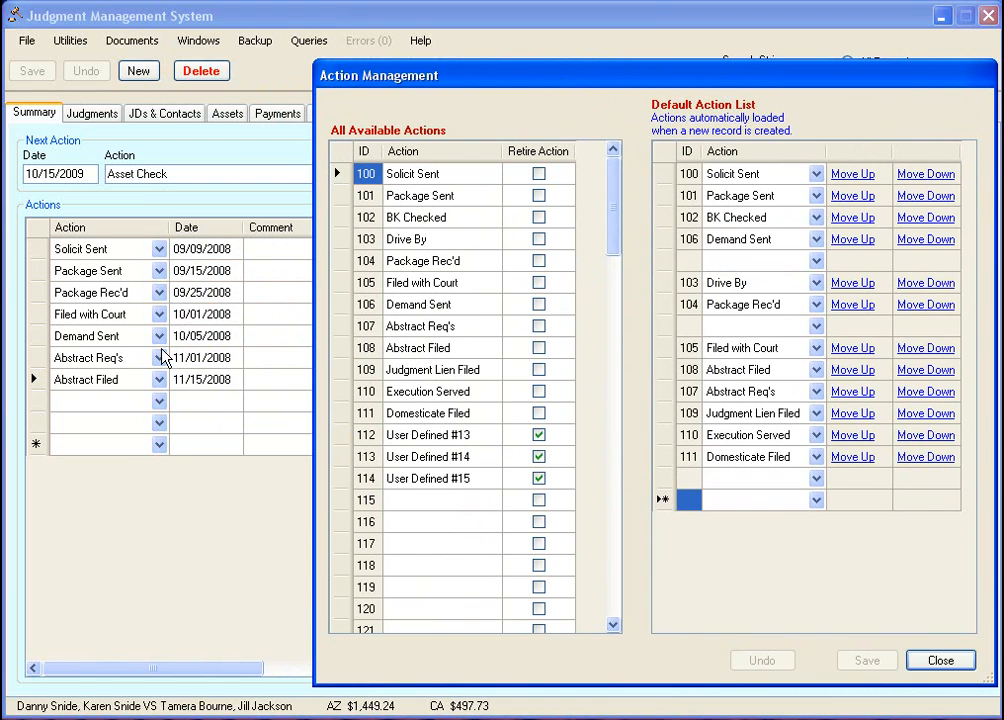
mouse_move(164, 380)
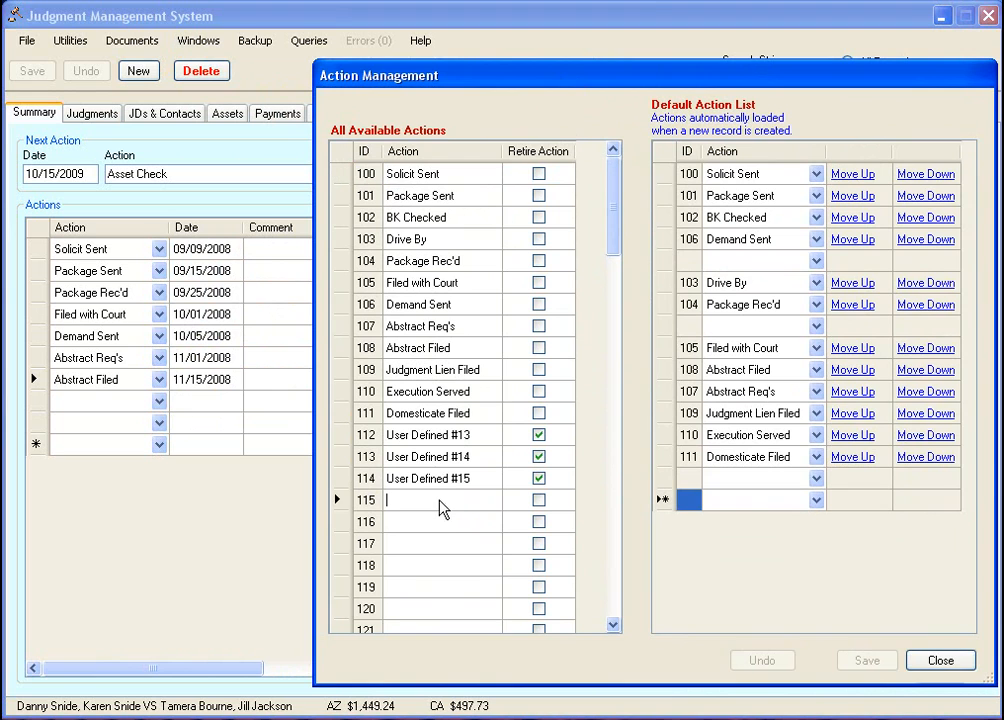
Add 'My New Action' as action 115 in the available actions list and save it.
type("My")
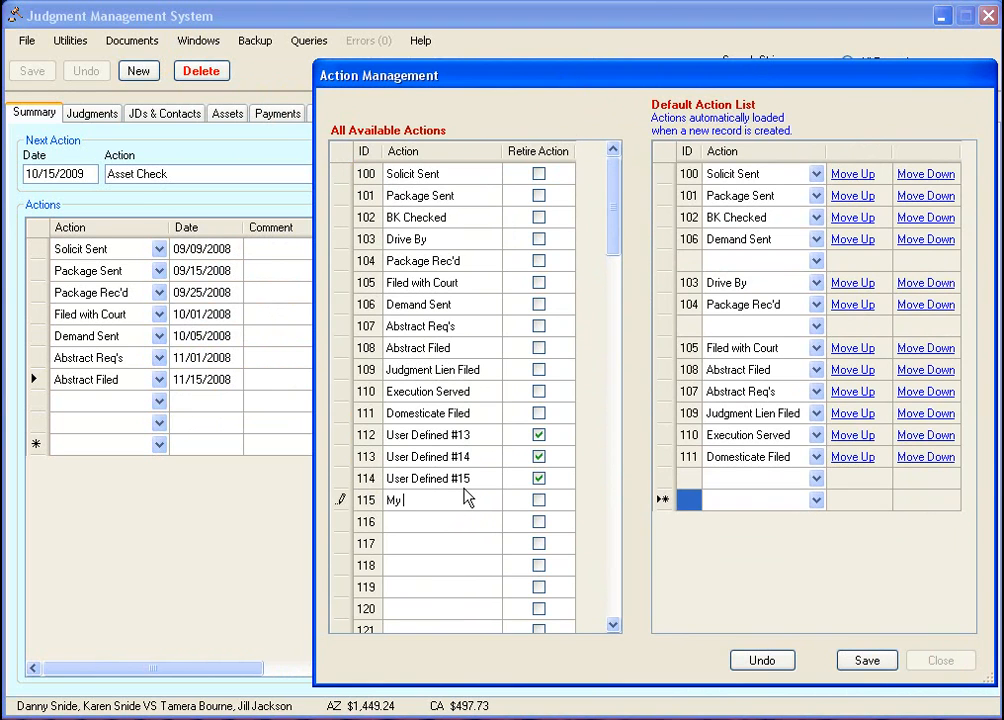
type("New Action")
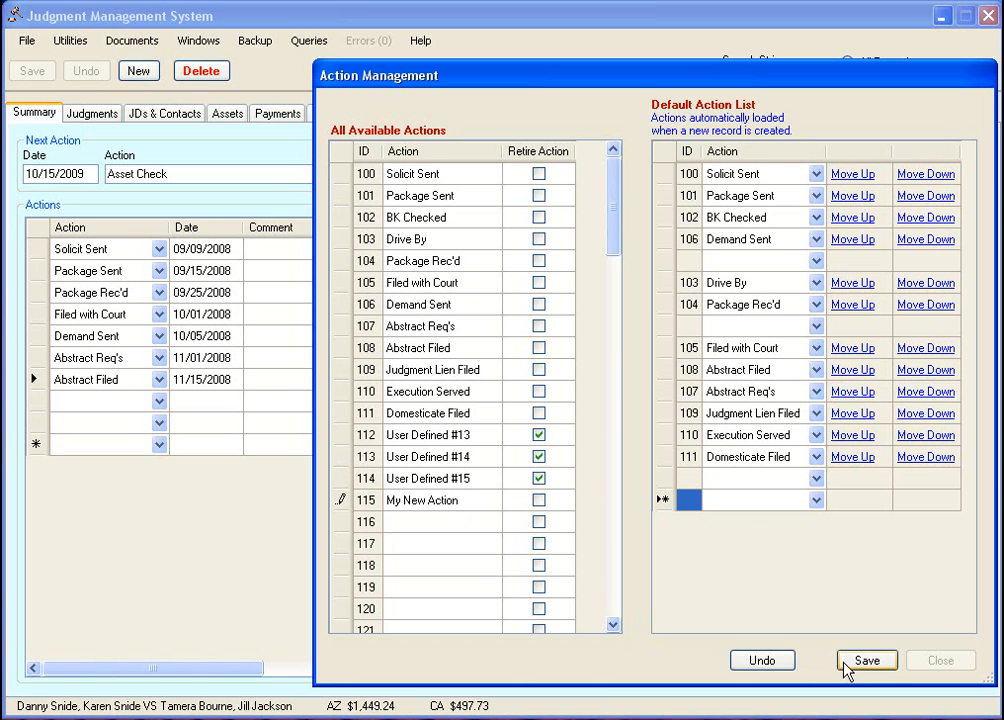
left_click(864, 660)
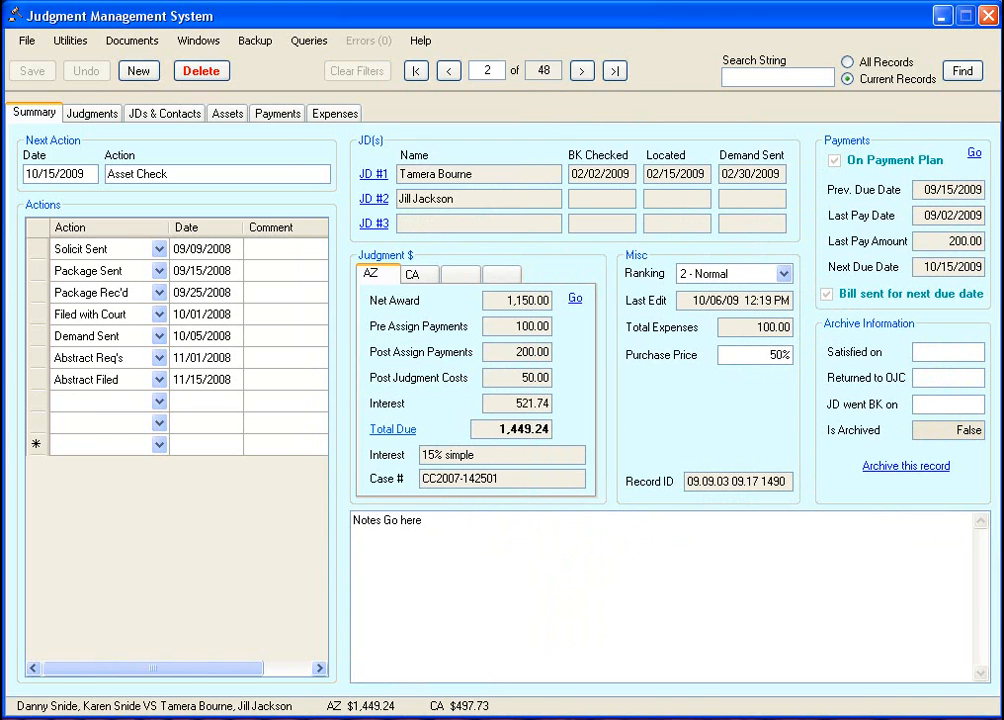
Add My New Action to record 2's Actions list after Abstract Filed and save the record.
left_click(156, 400)
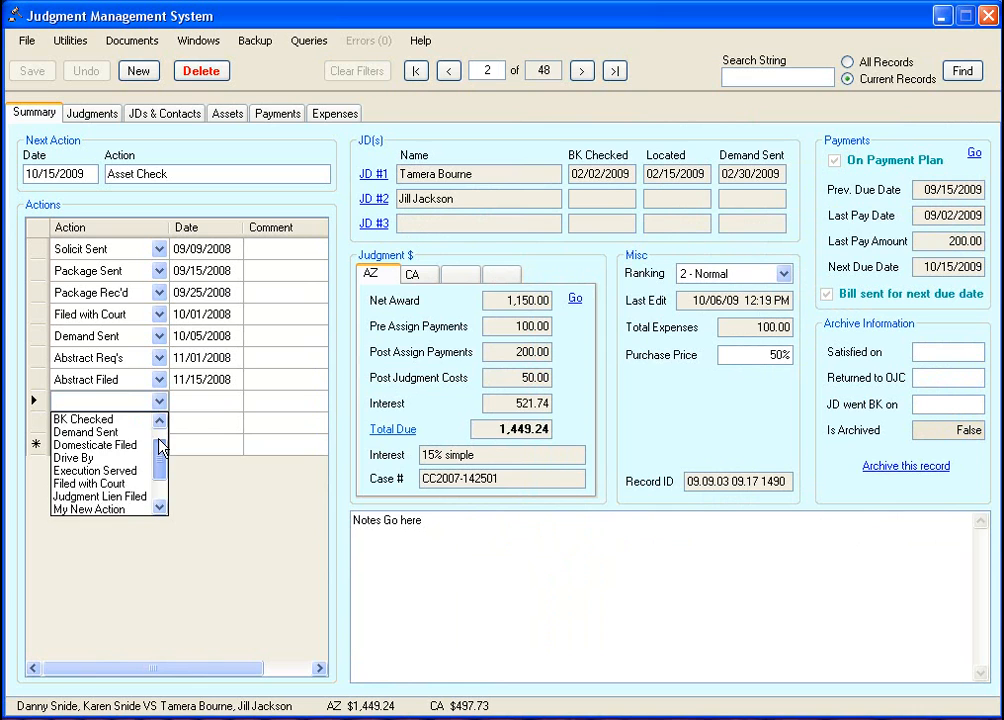
left_click(90, 510)
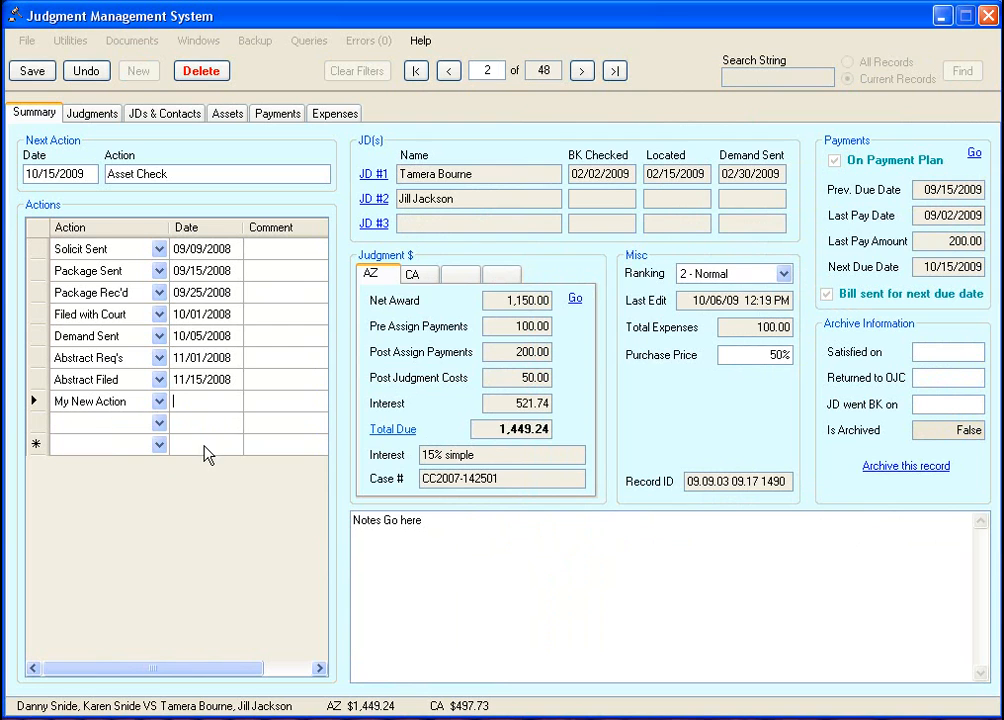
left_click(32, 70)
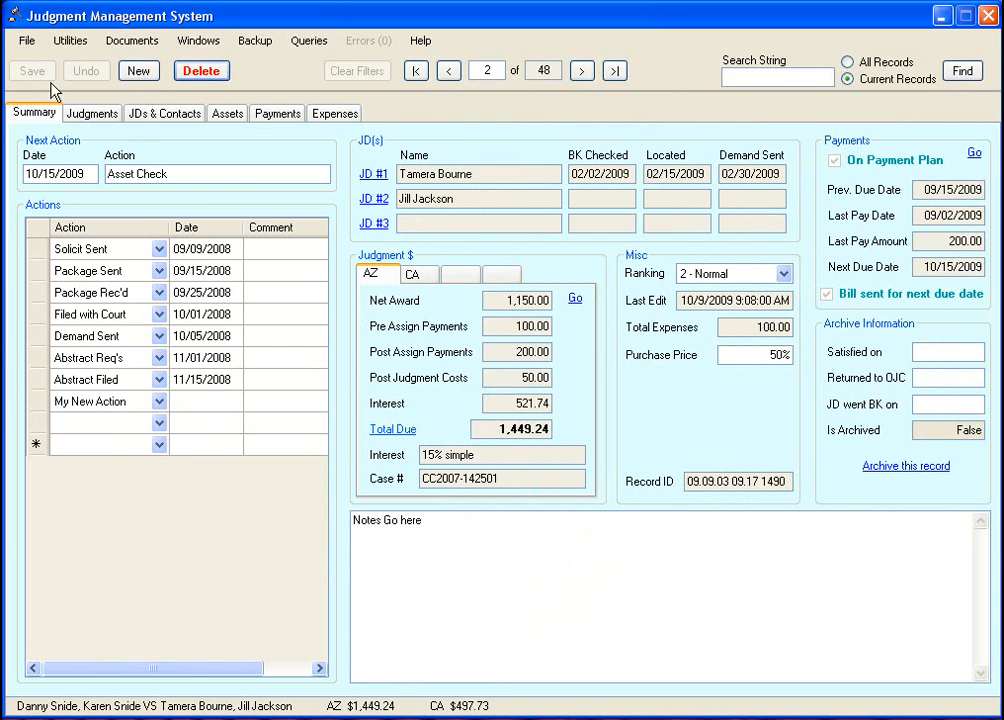
left_click(198, 40)
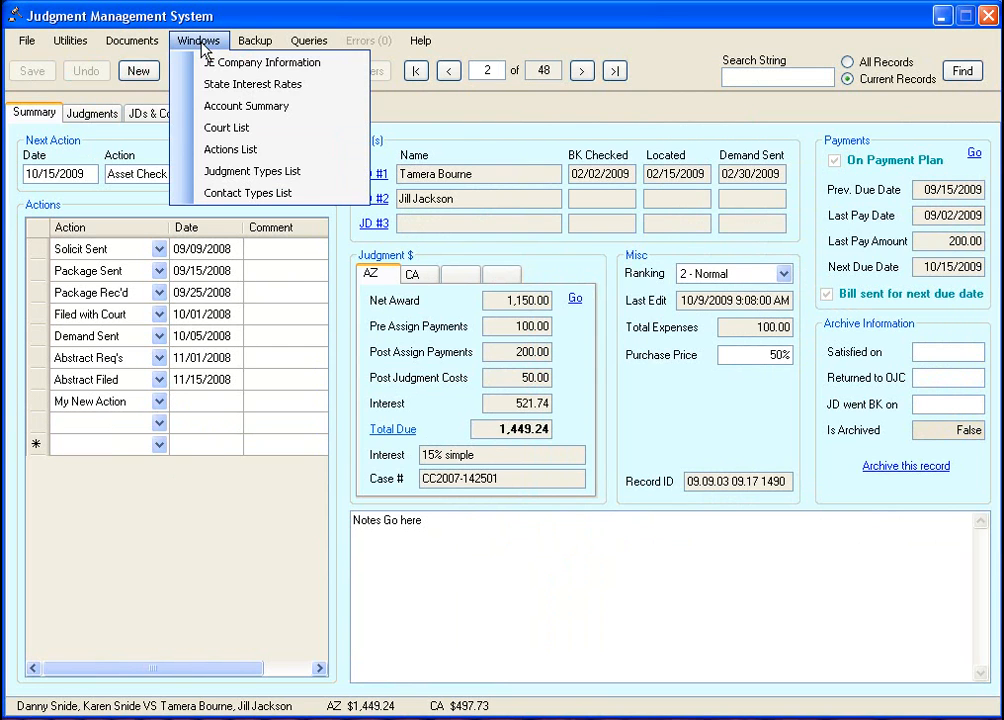
left_click(230, 148)
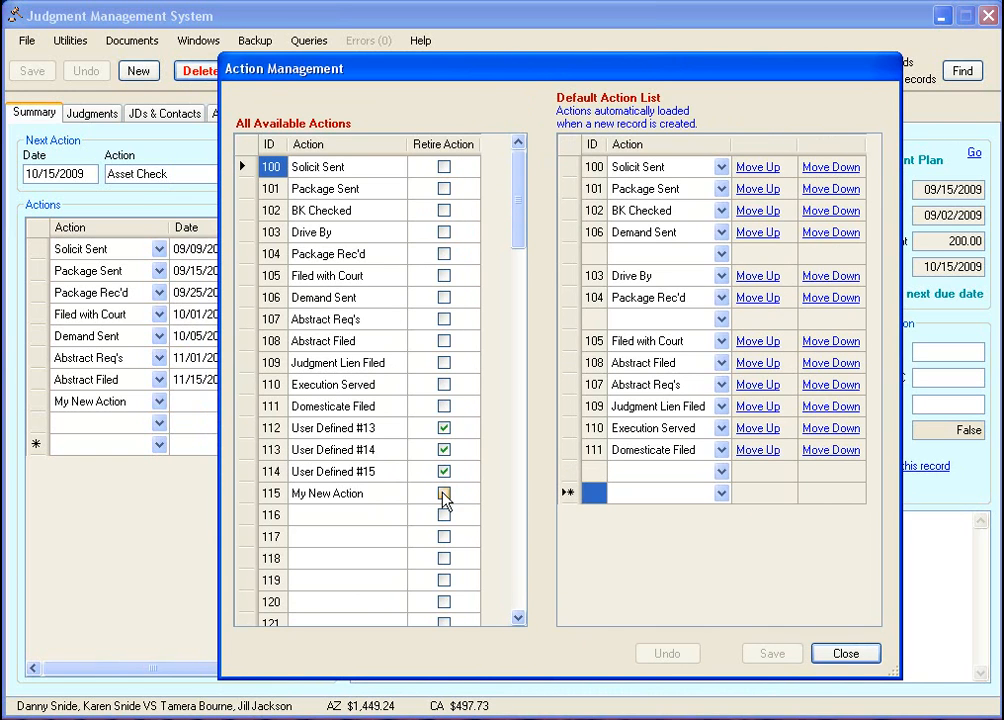
mouse_move(428, 512)
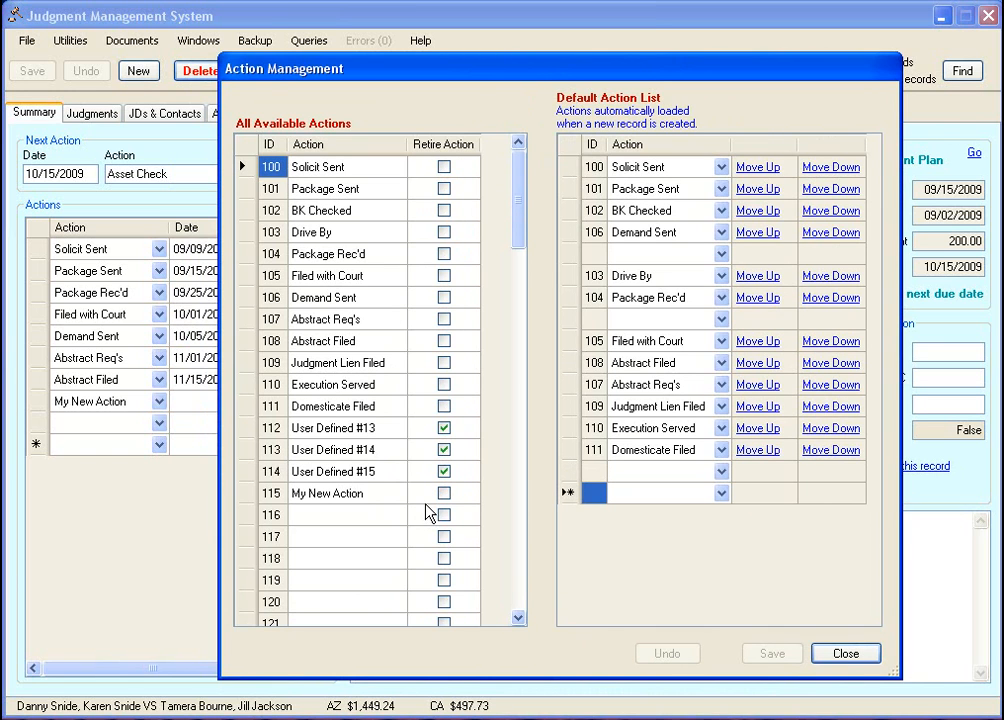
mouse_move(428, 510)
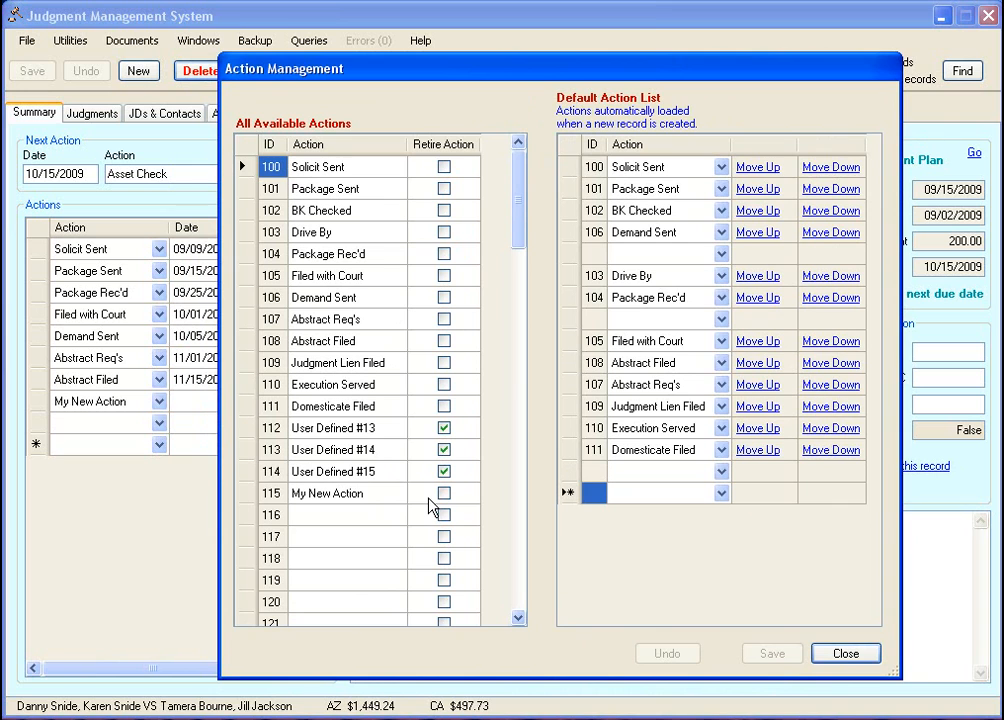
left_click(444, 492)
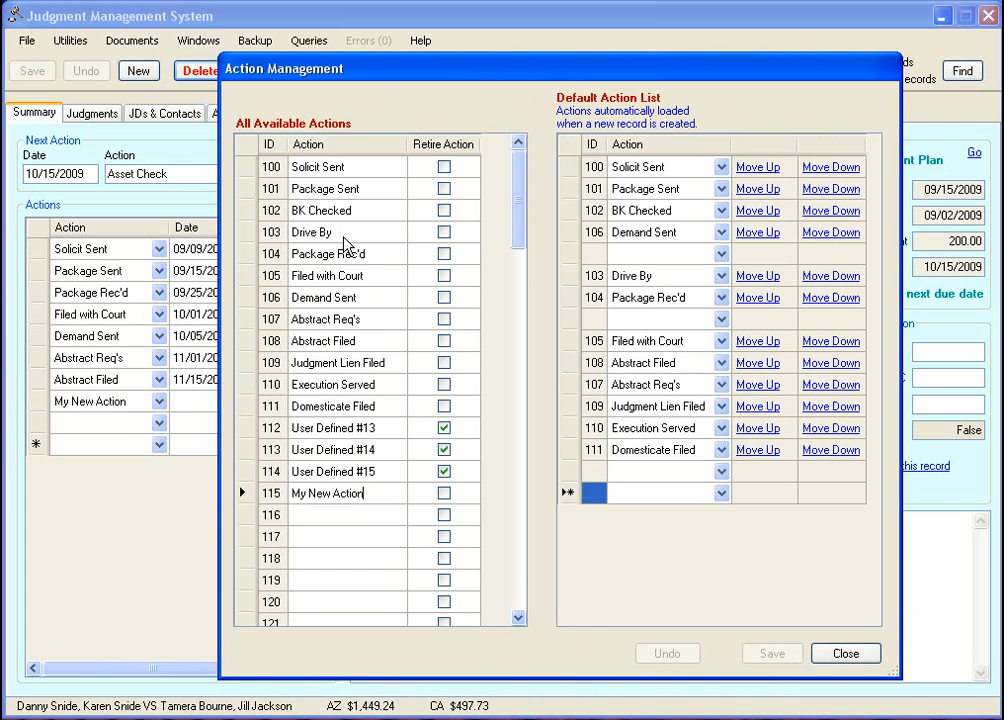
mouse_move(360, 304)
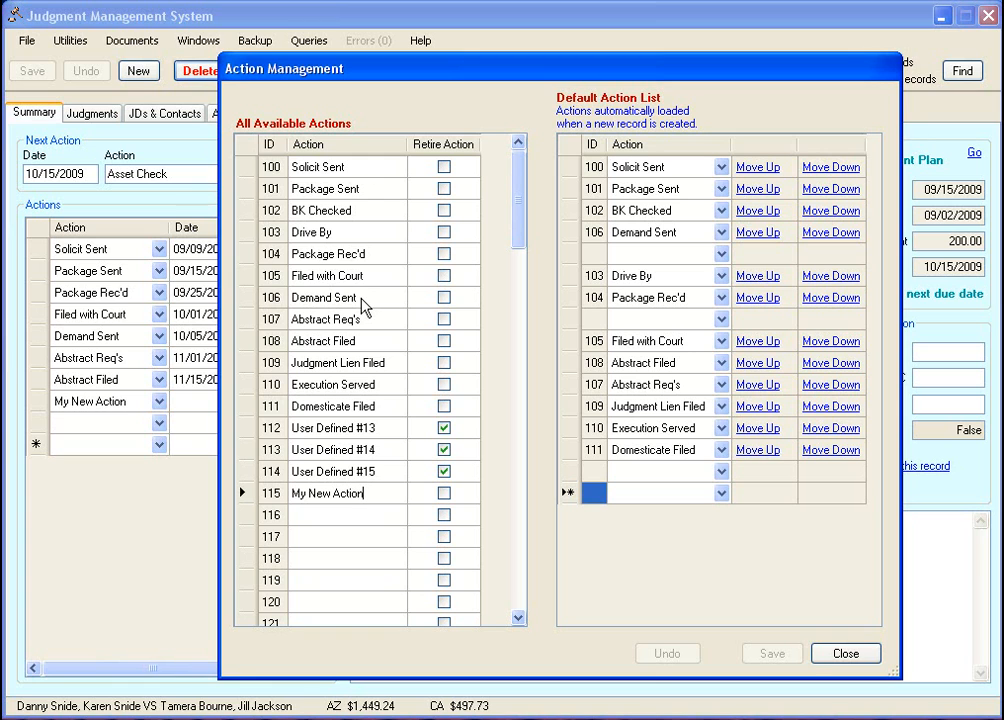
mouse_move(362, 238)
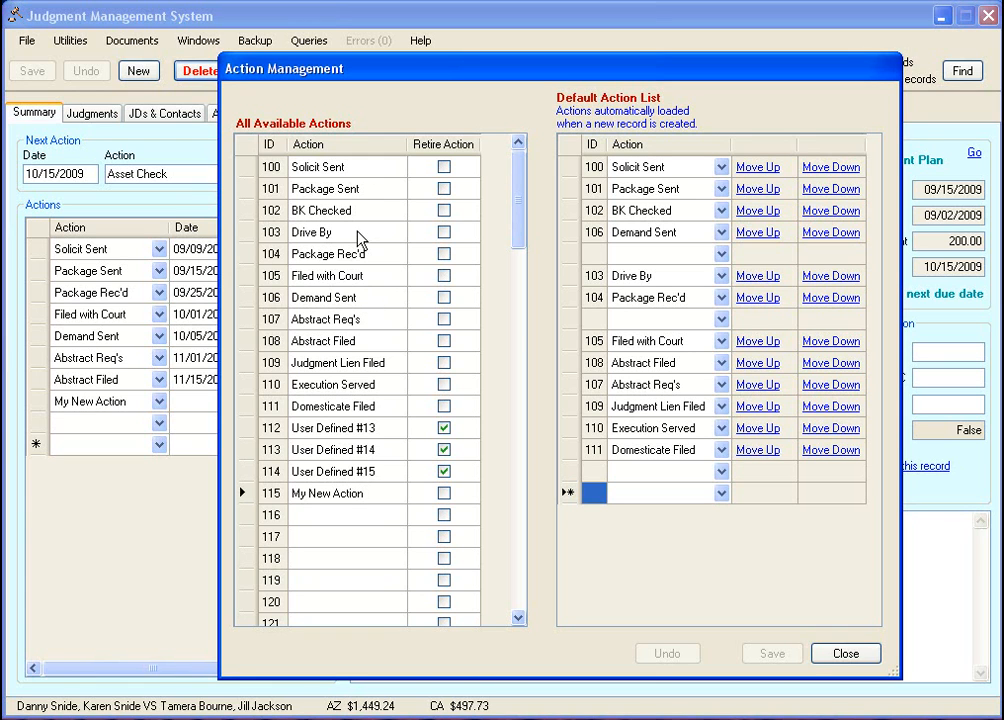
mouse_move(360, 216)
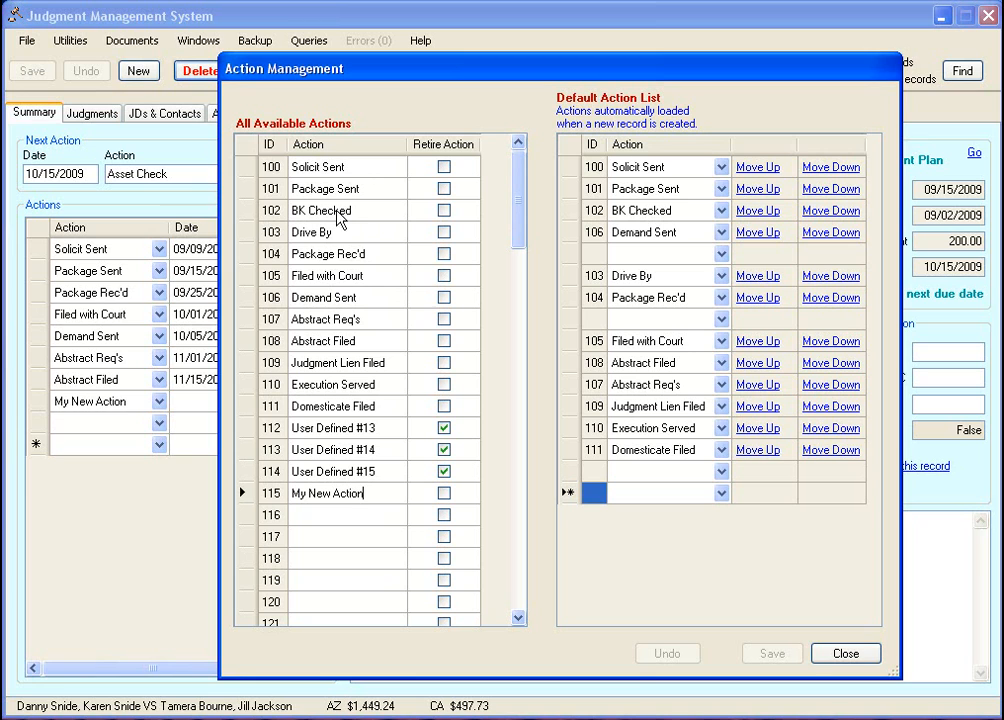
mouse_move(372, 216)
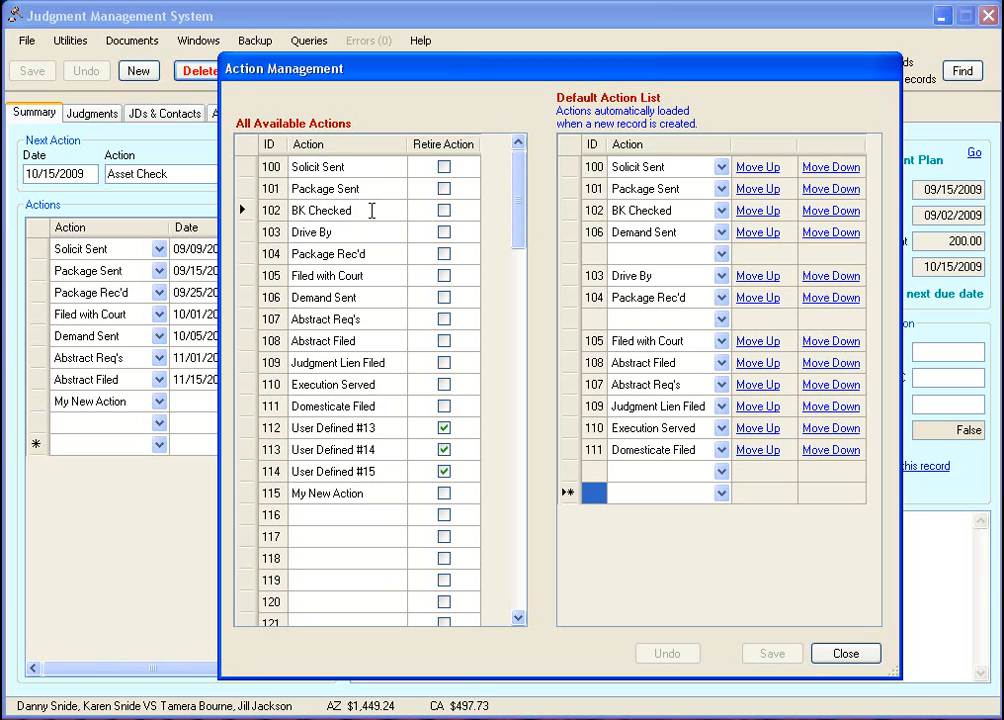
mouse_move(372, 210)
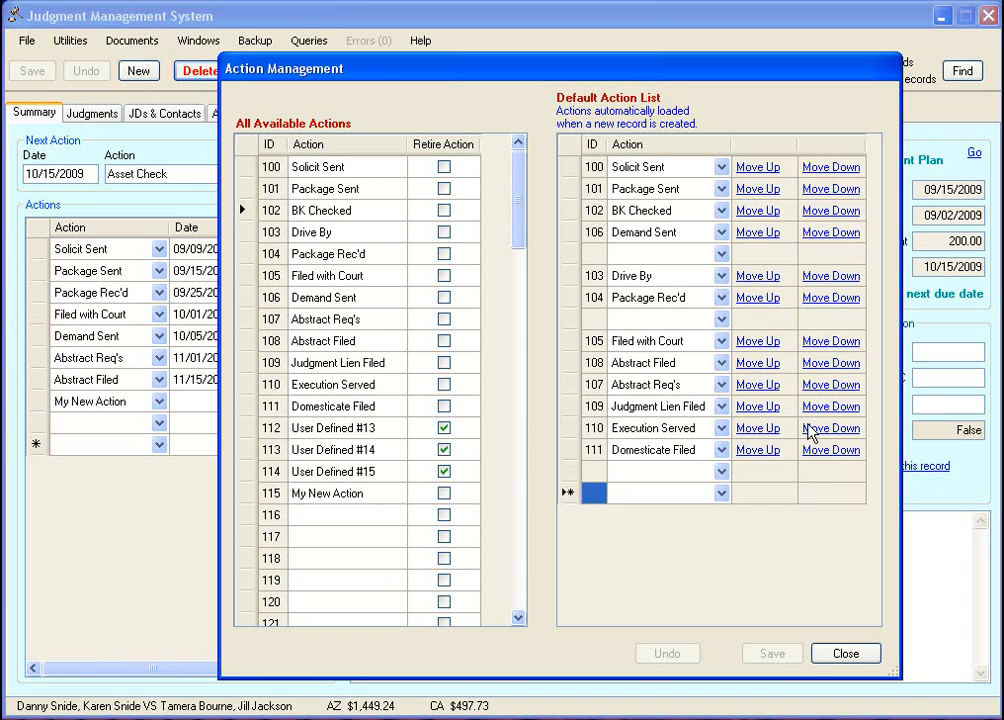
mouse_move(756, 232)
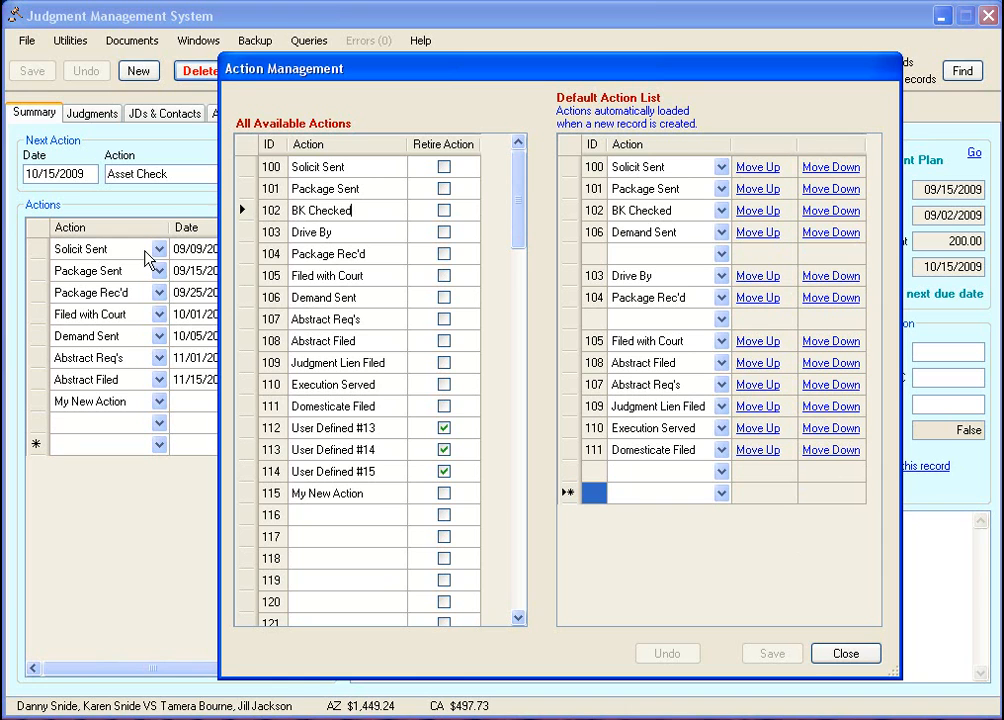
mouse_move(758, 248)
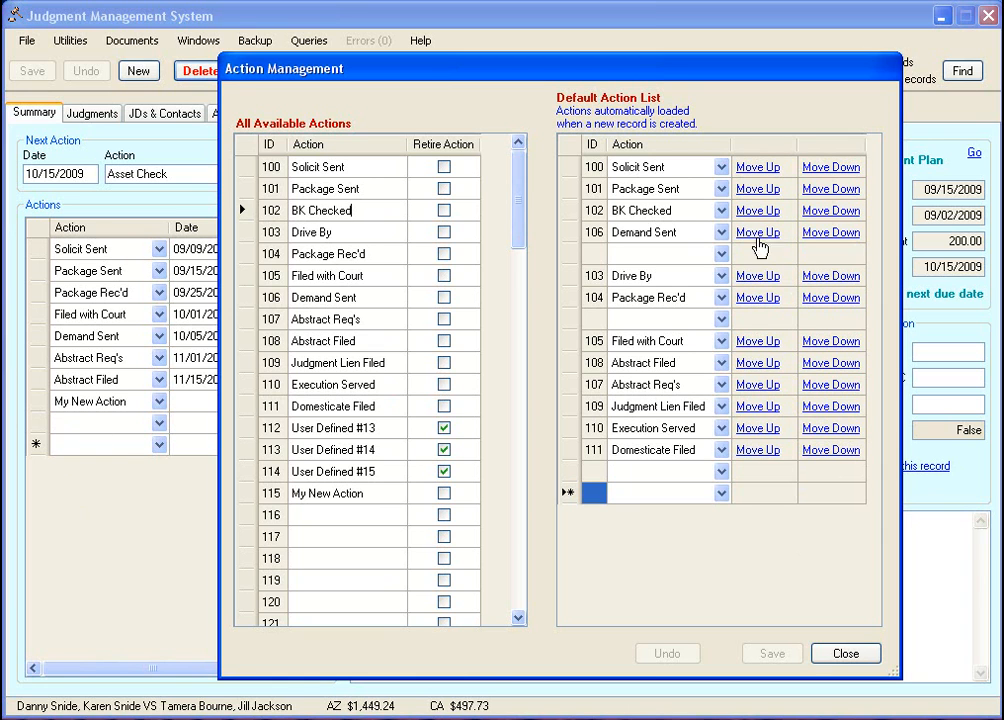
Insert a row in the Default Action List, set it to My New Action and move it to the top.
right_click(592, 166)
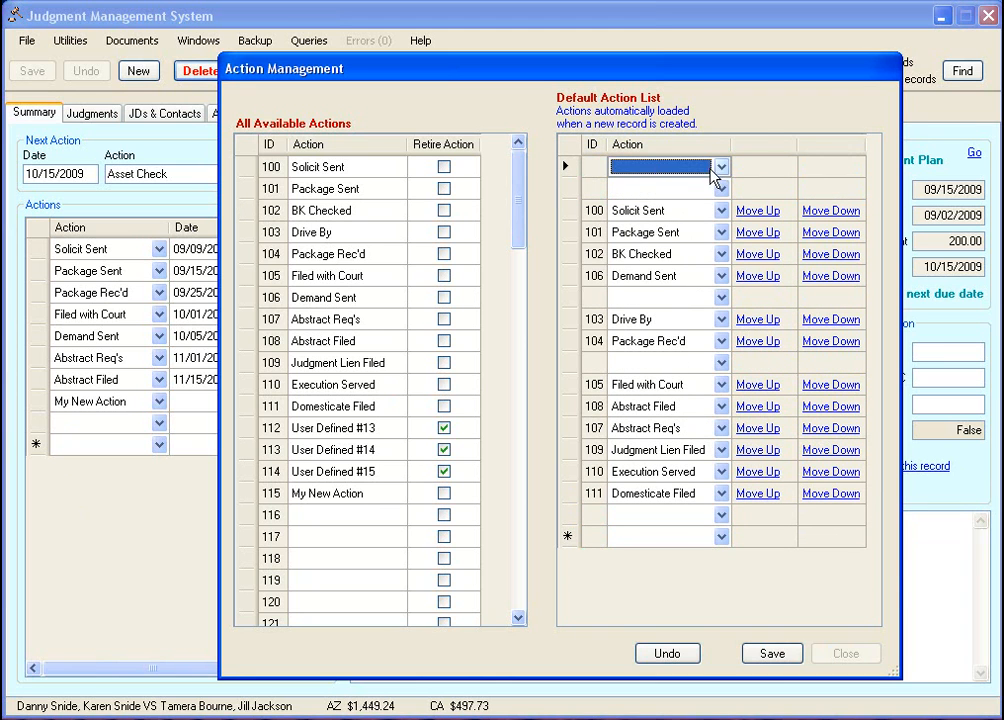
left_click(720, 166)
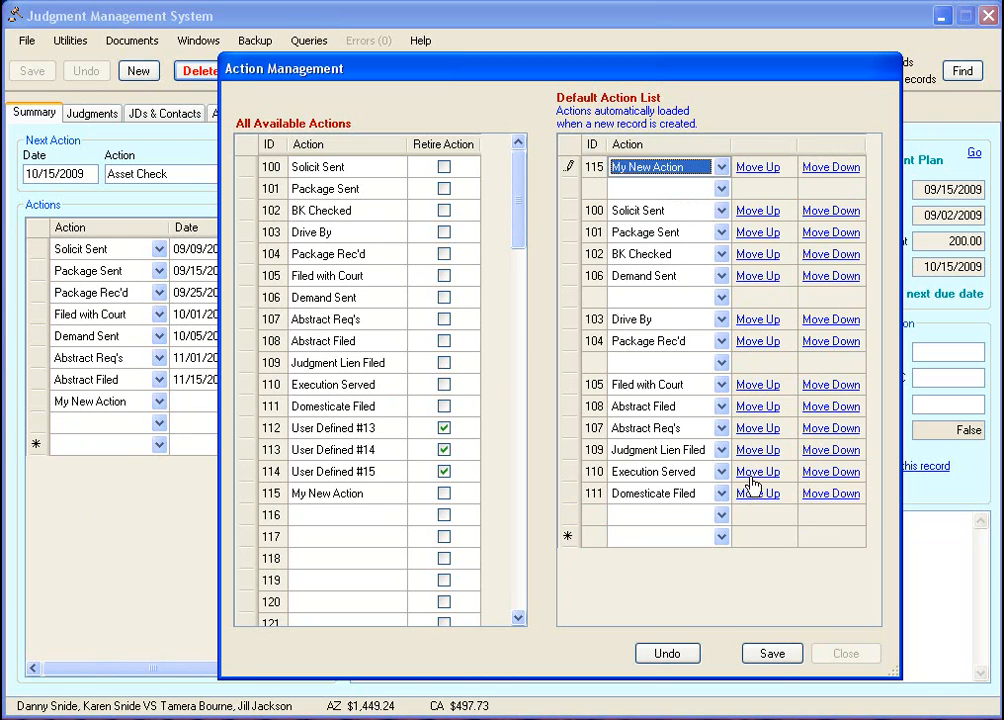
left_click(756, 384)
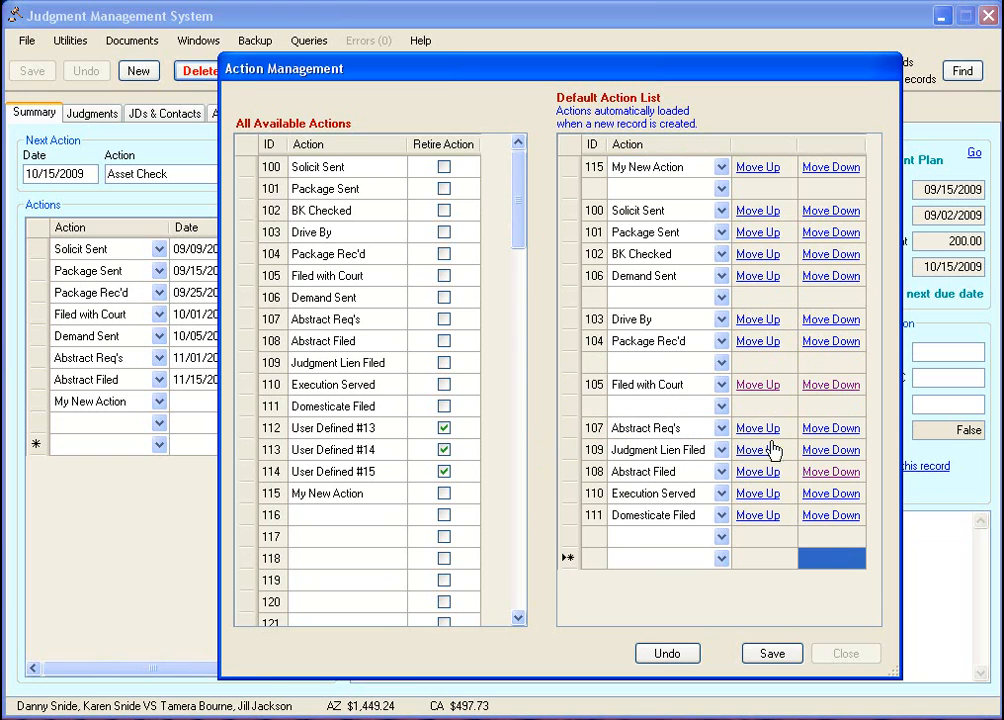
mouse_move(208, 316)
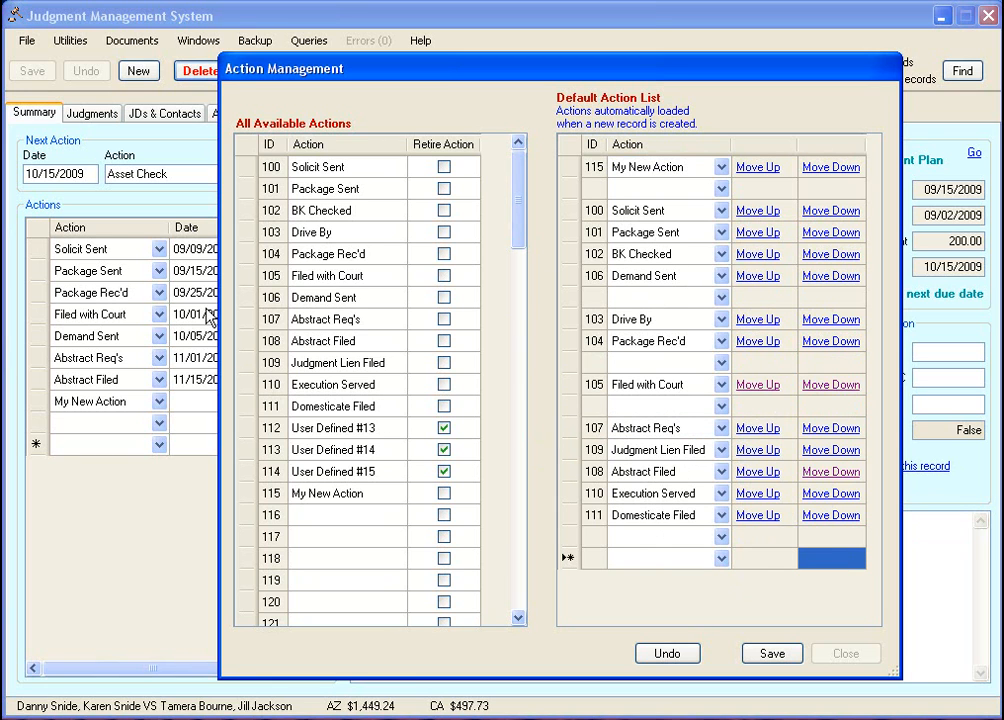
mouse_move(120, 288)
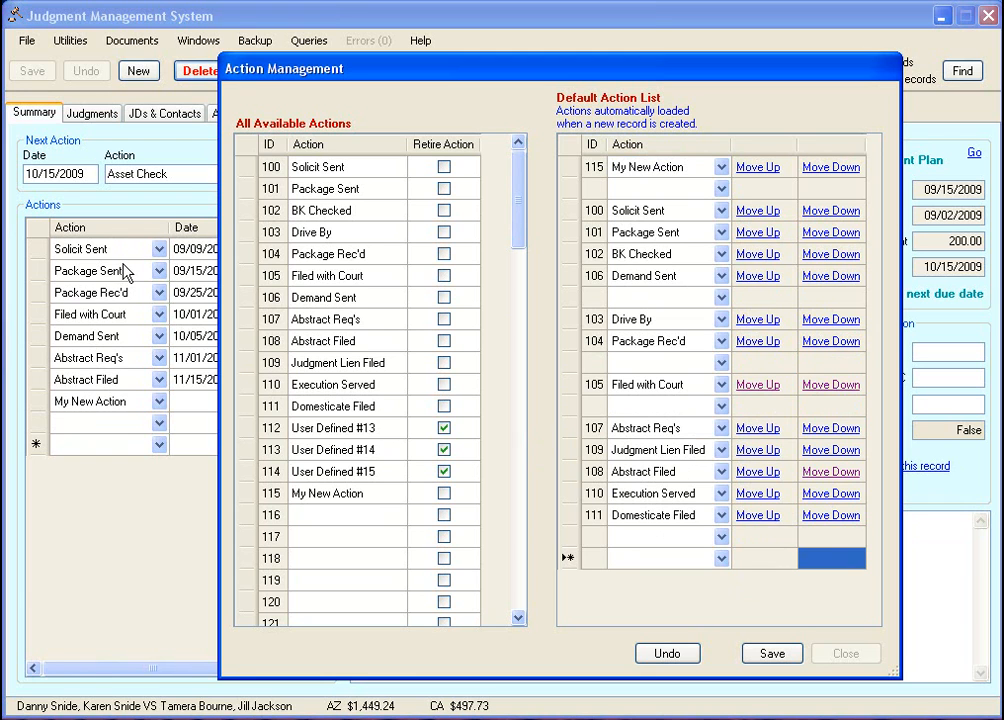
mouse_move(864, 604)
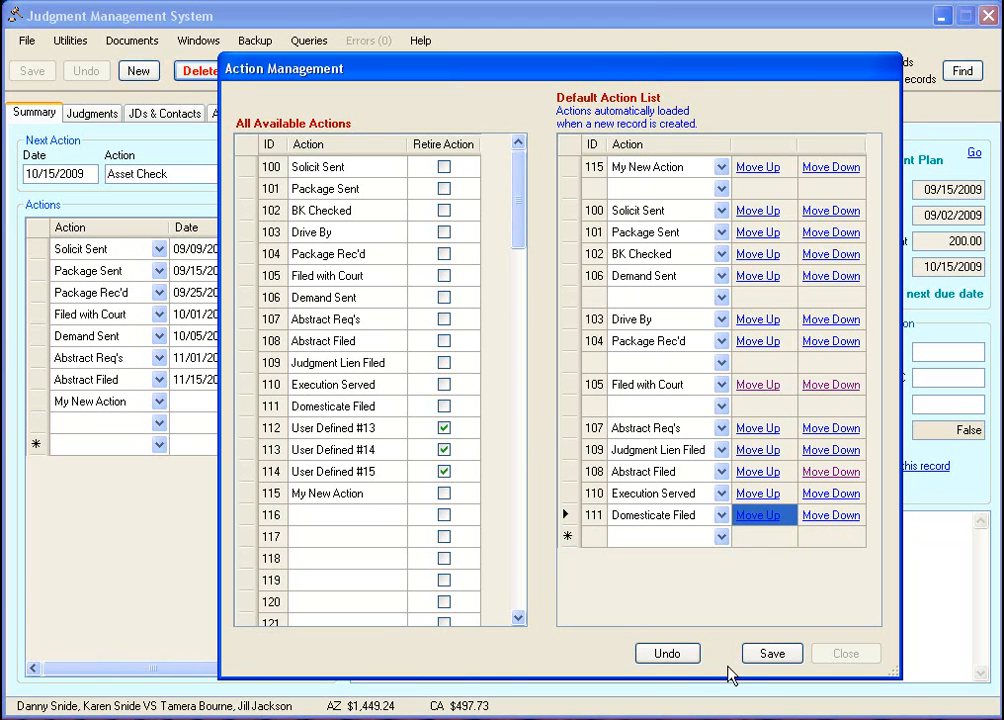
Save the default action list changes and close the settings window.
left_click(772, 652)
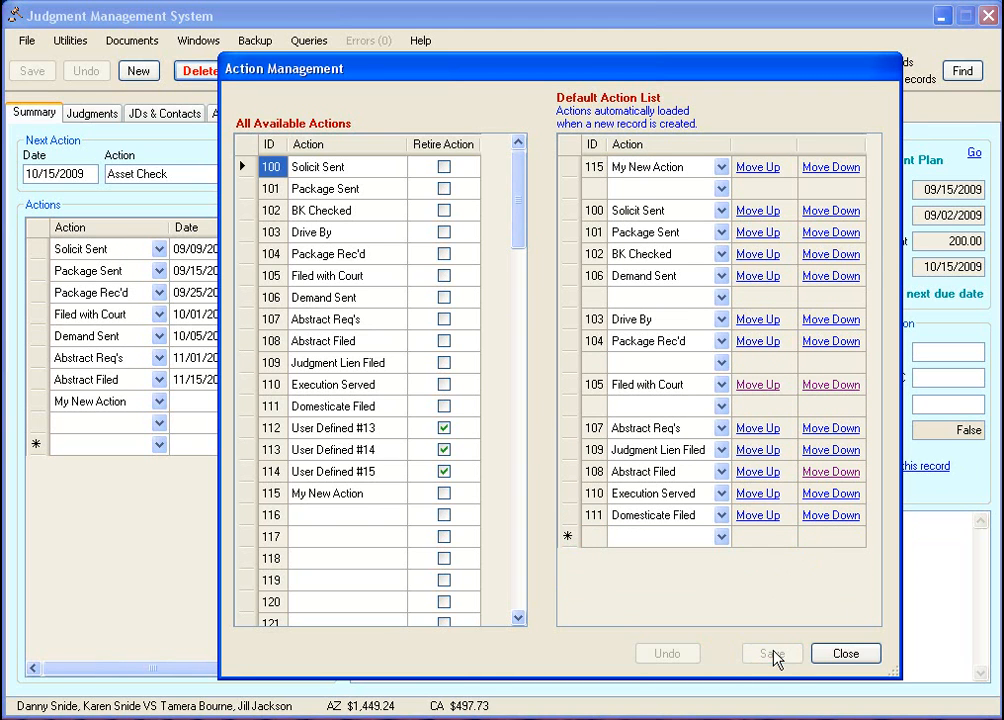
left_click(844, 652)
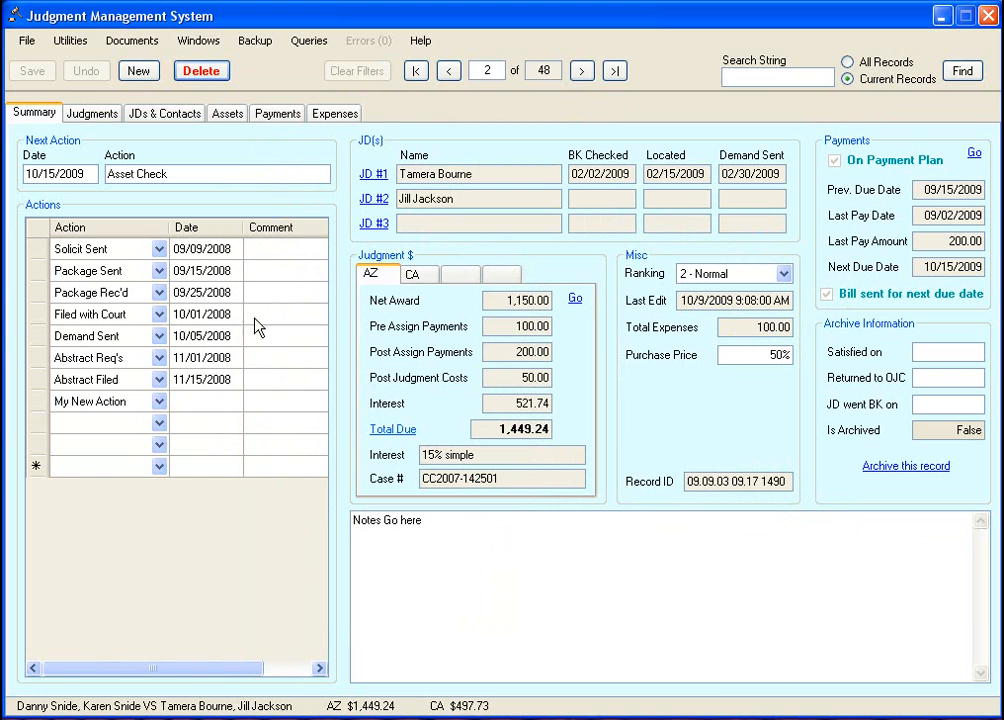
Create new record 49 preloaded with the defaults, then reopen Action Management and review the list.
left_click(138, 70)
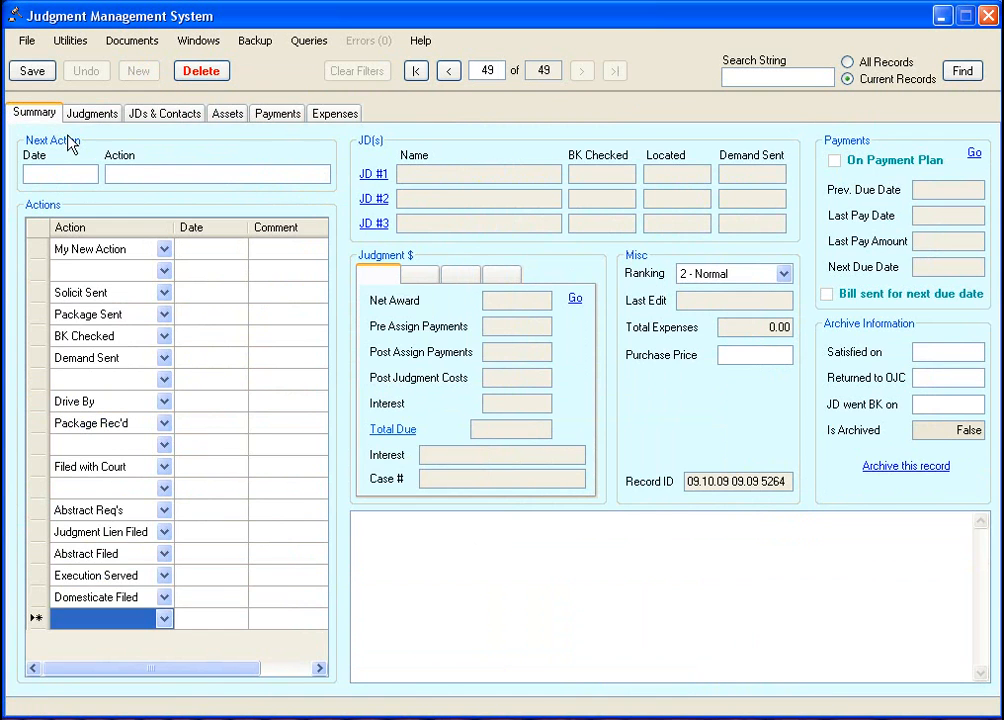
left_click(198, 40)
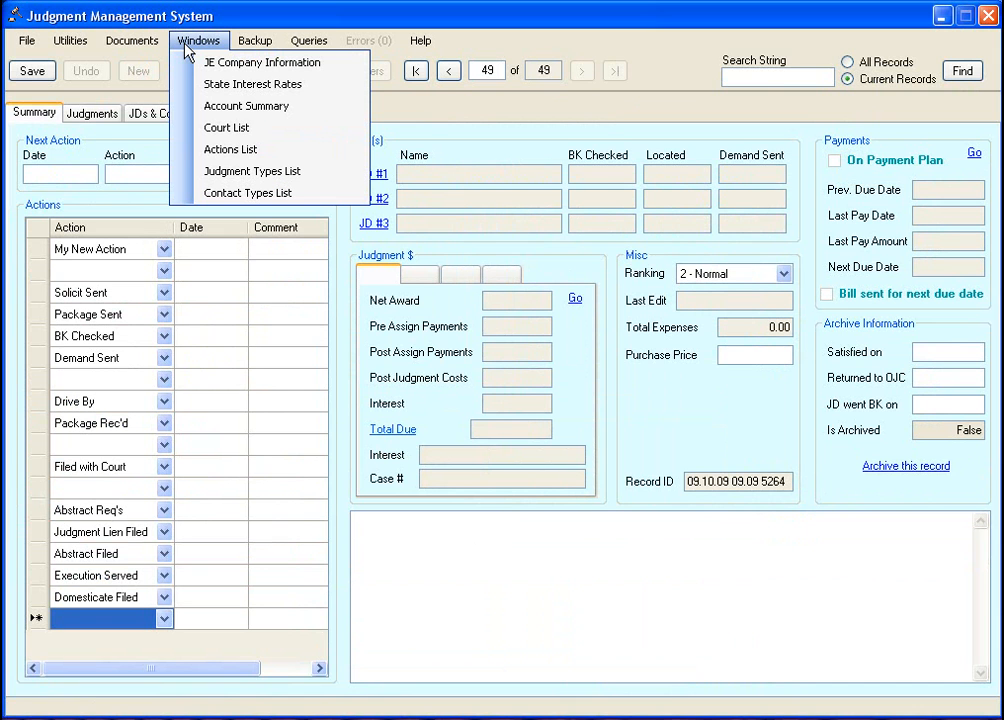
left_click(230, 148)
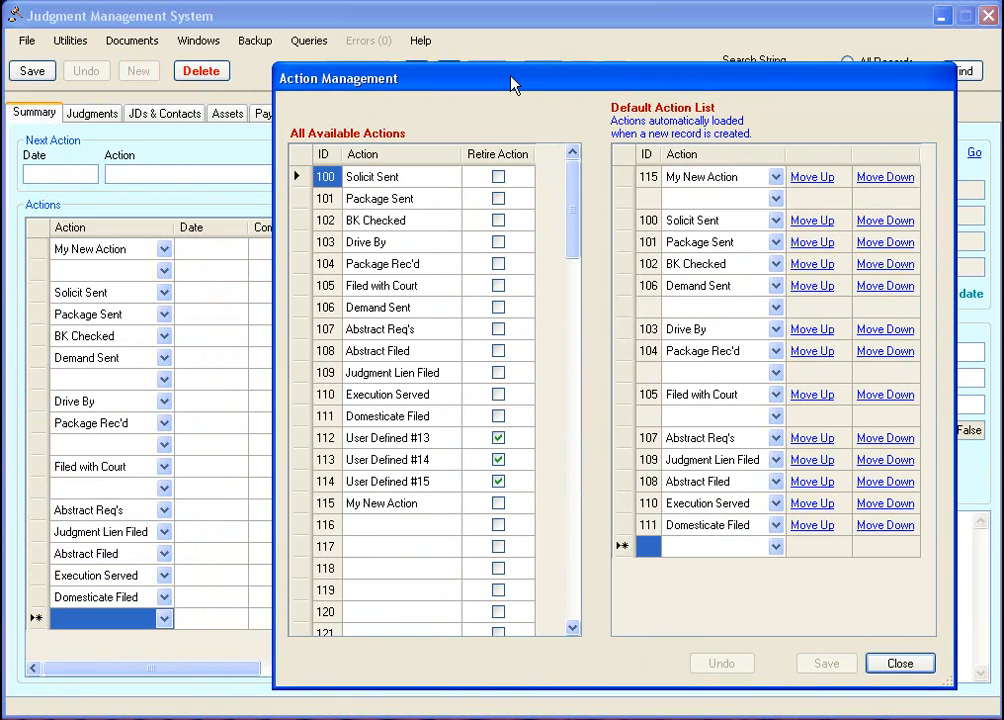
mouse_move(800, 206)
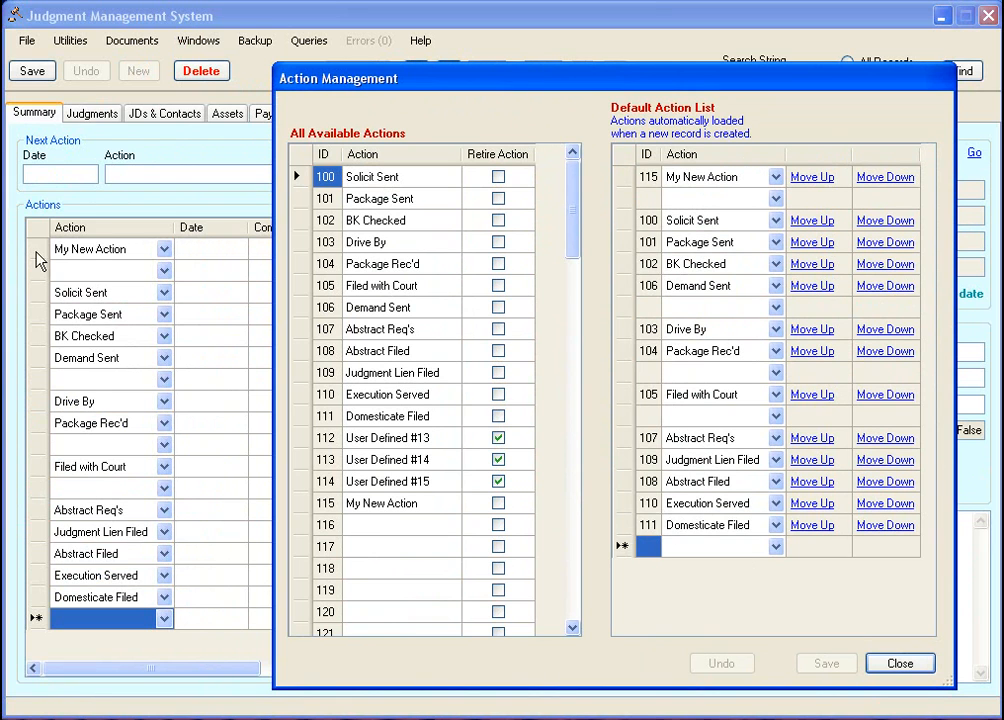
mouse_move(116, 204)
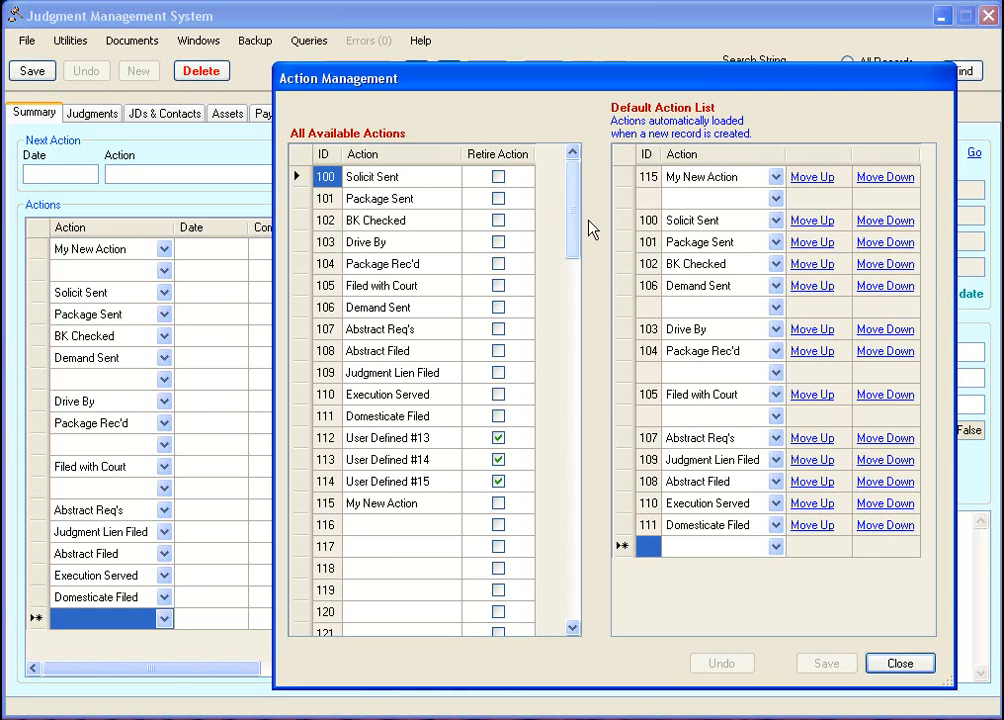
scroll("down", 3)
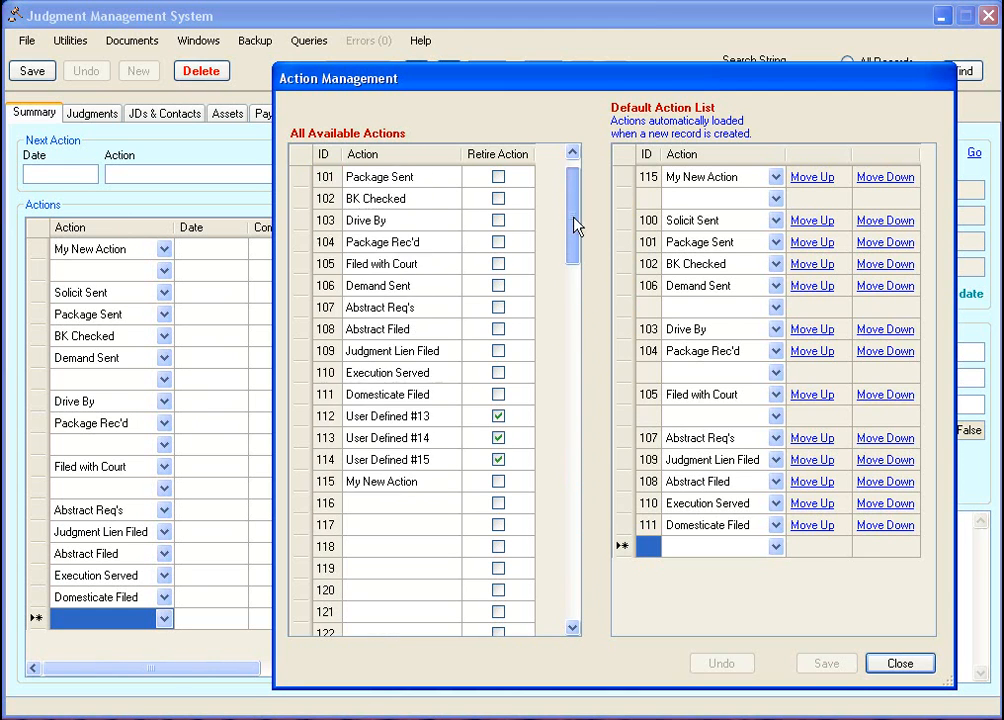